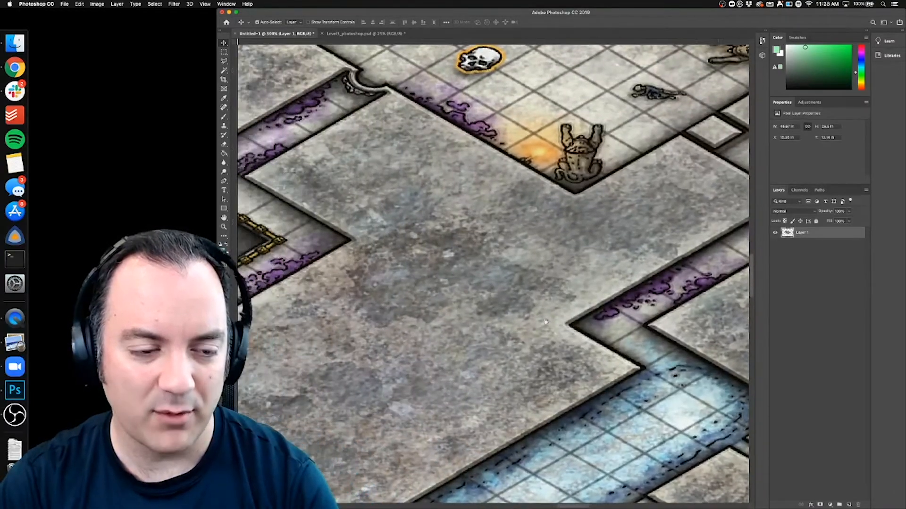
# - Switch to the Level3_photoshop.psd document and zoom into the coffin room's layer group
pyautogui.click(359, 33)
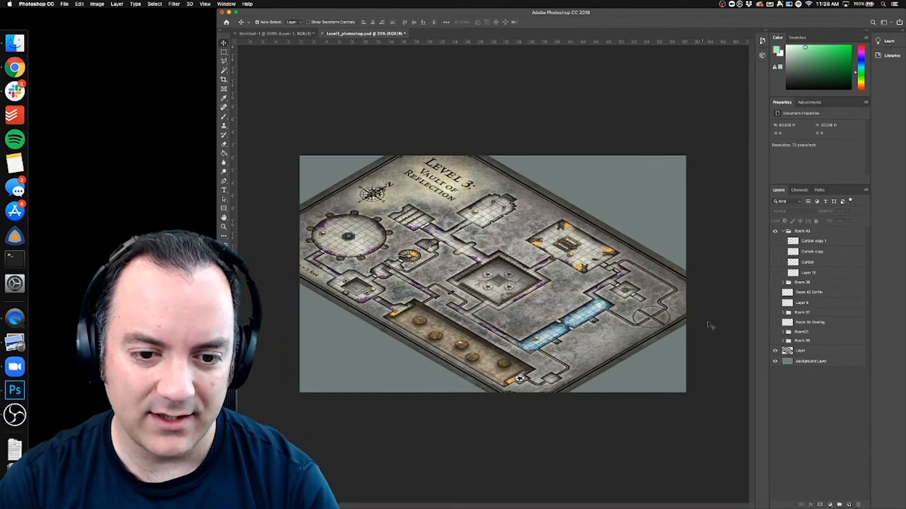
pyautogui.moveTo(647, 382)
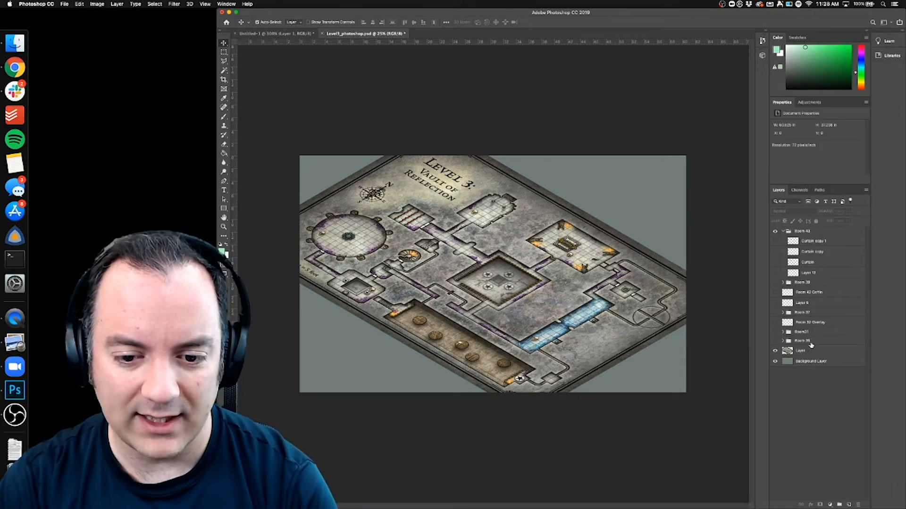
pyautogui.click(809, 351)
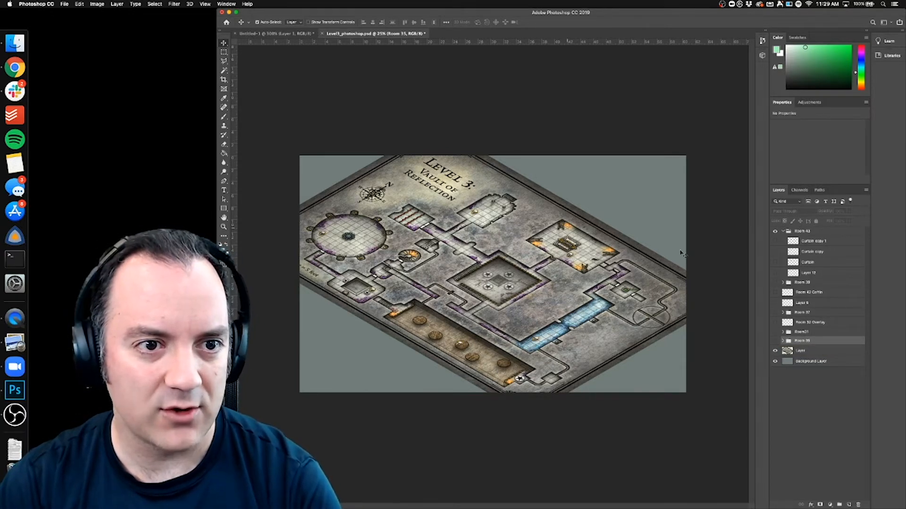
pyautogui.click(774, 341)
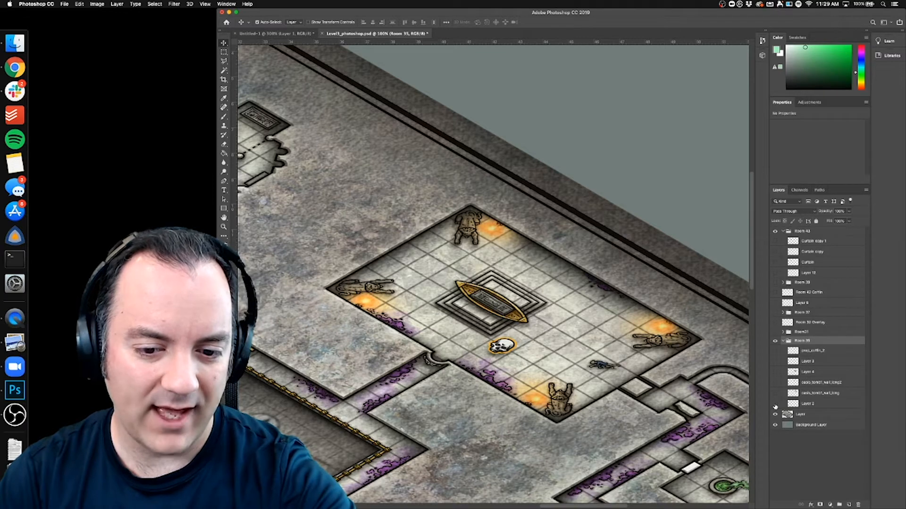
# - Reveal the coffin room's hidden pillared wall and golden floor overlay layers
pyautogui.click(776, 403)
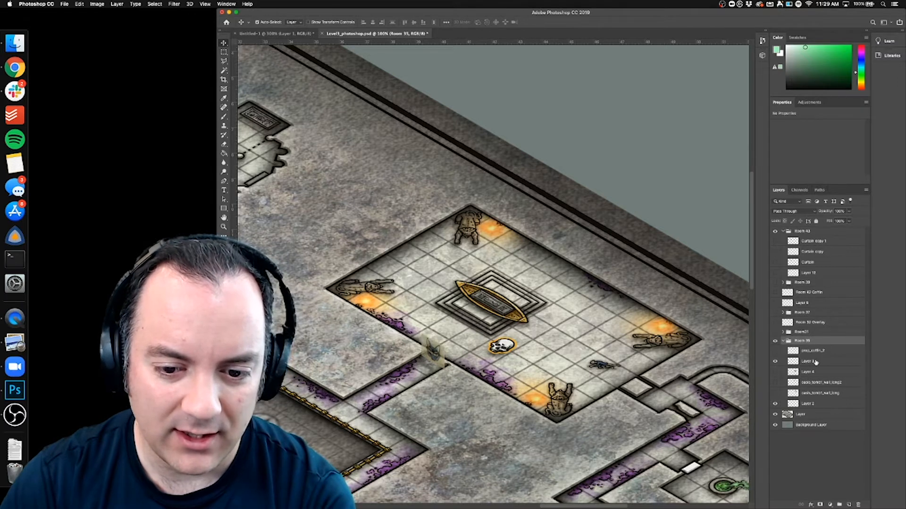
pyautogui.click(809, 362)
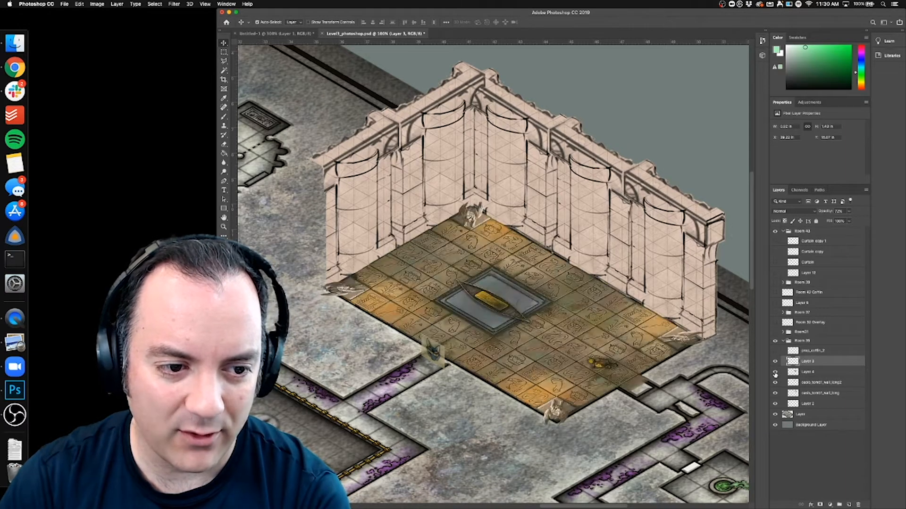
pyautogui.click(776, 376)
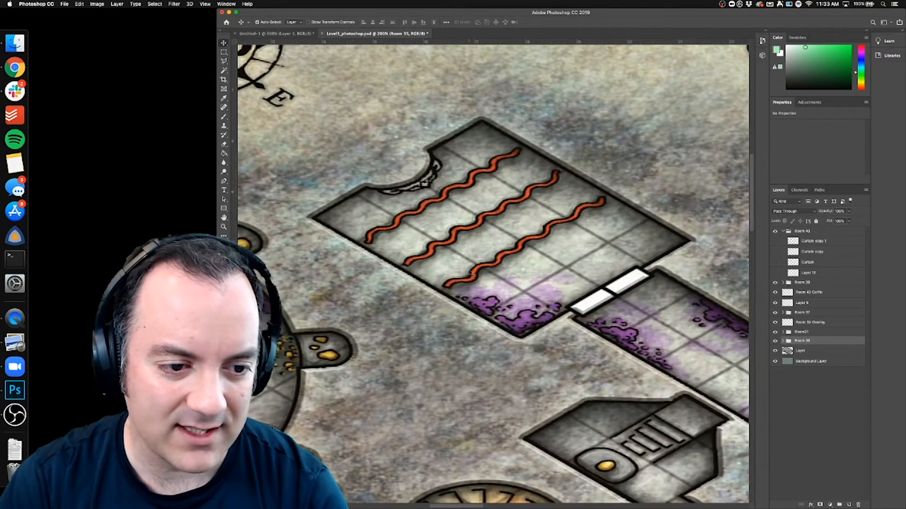
pyautogui.moveTo(598, 190)
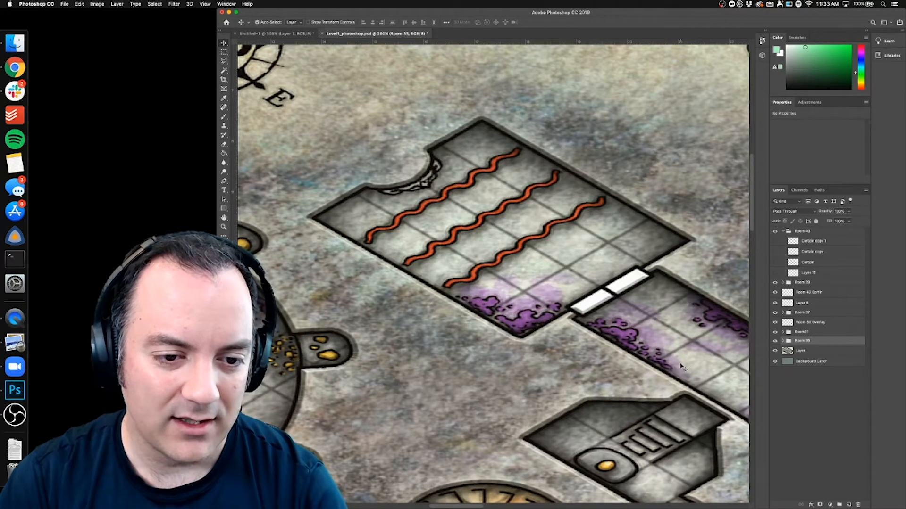
pyautogui.moveTo(618, 217)
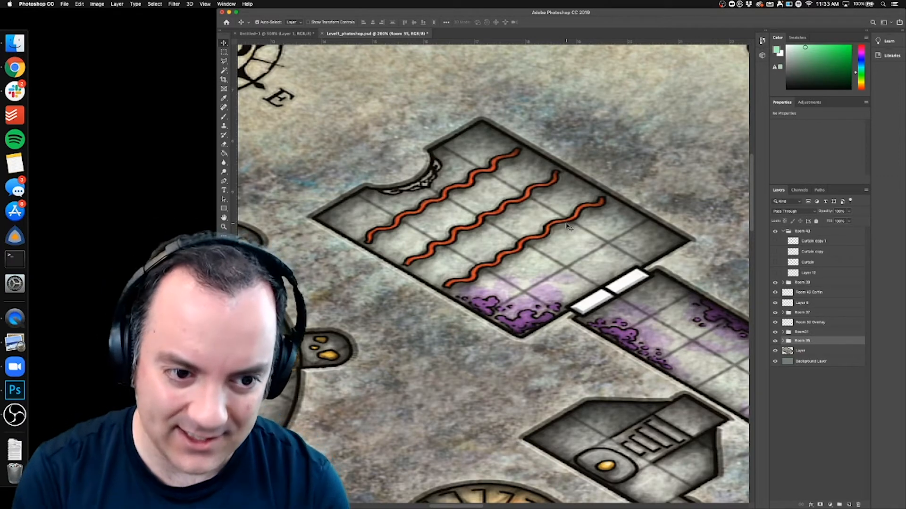
# - Reveal the boar head statue and tall orange curtain layers in the curtain room group
pyautogui.click(776, 275)
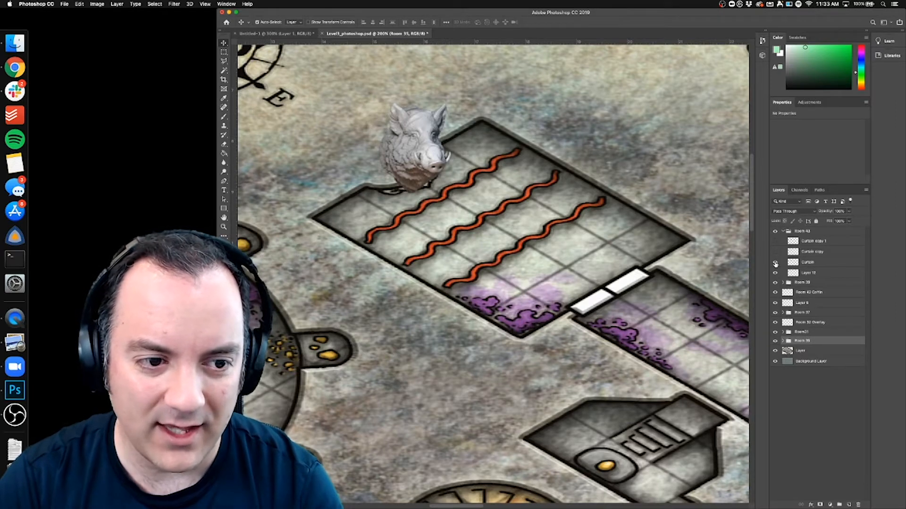
pyautogui.click(775, 261)
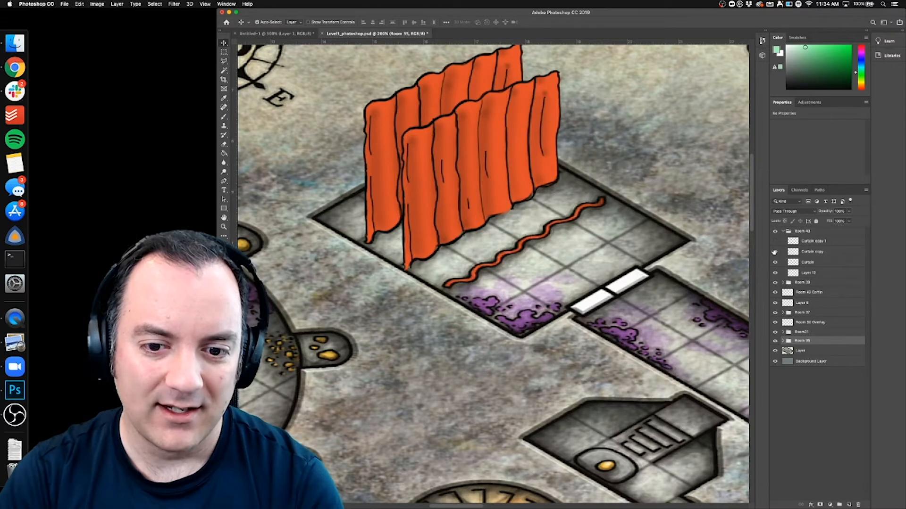
pyautogui.click(775, 262)
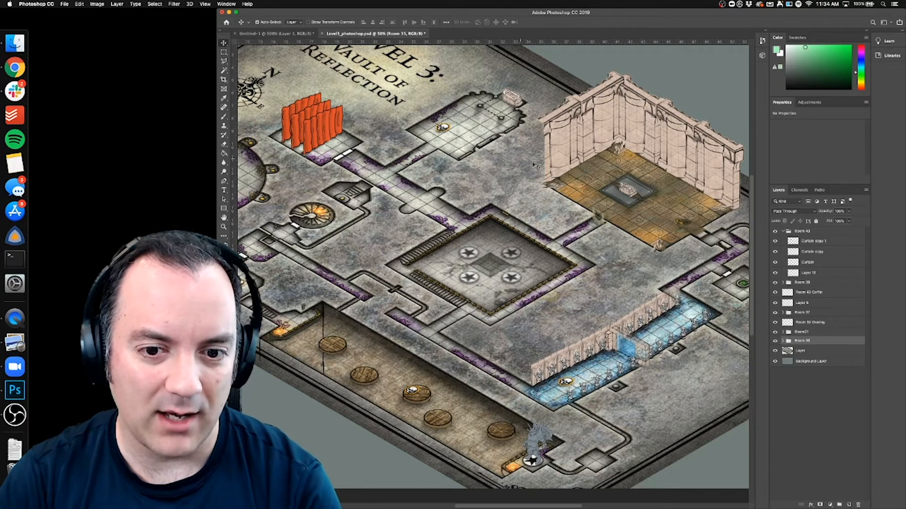
# - Bring up the File menu to save or export the finished Vault of Reflection map
pyautogui.click(64, 4)
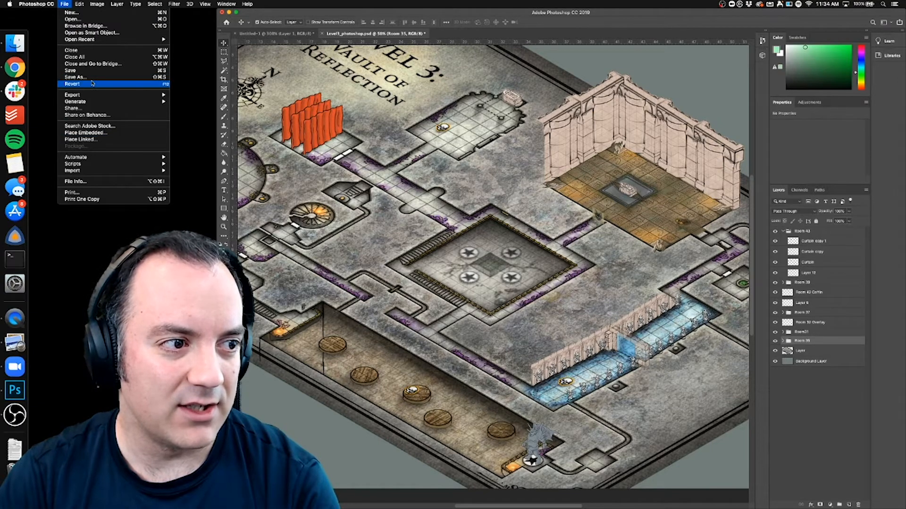
pyautogui.moveTo(74, 77)
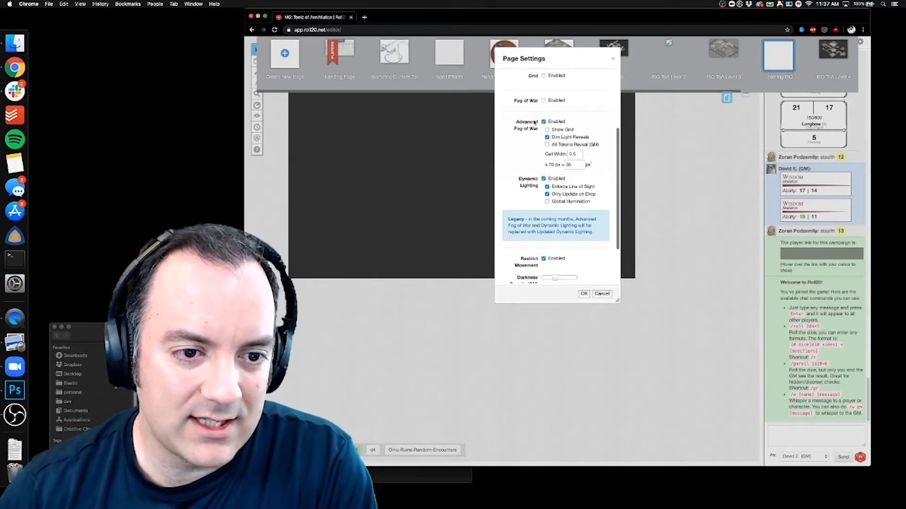
# - Review Advanced Fog of War and Dynamic Lighting in Page Settings, then cancel without changes
pyautogui.scroll(-3)
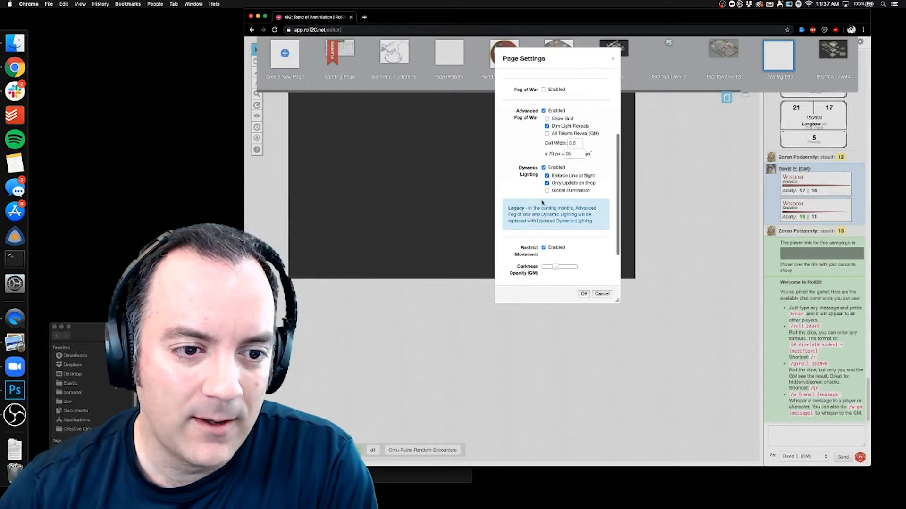
pyautogui.click(519, 78)
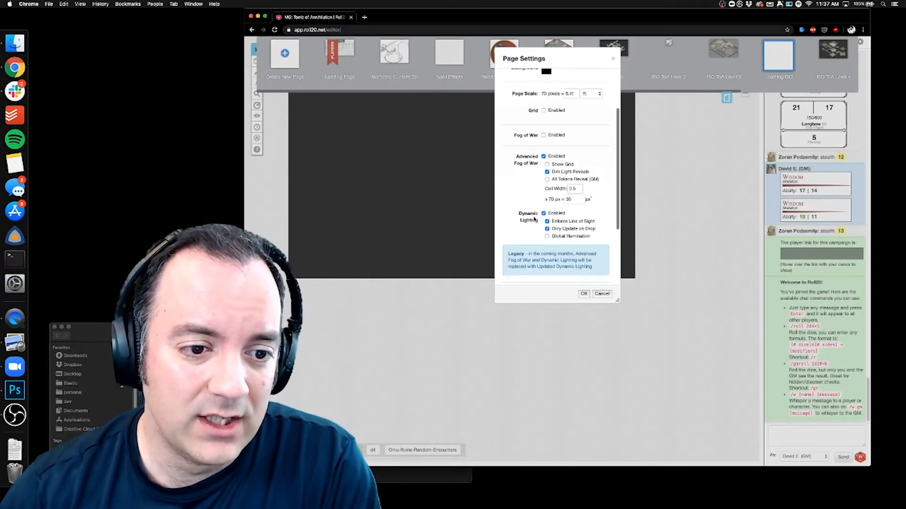
pyautogui.click(544, 213)
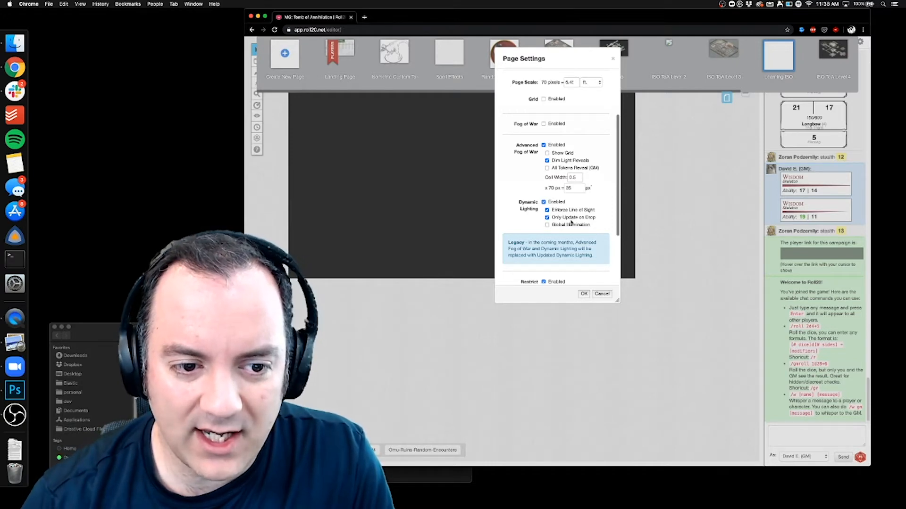
pyautogui.scroll(-3)
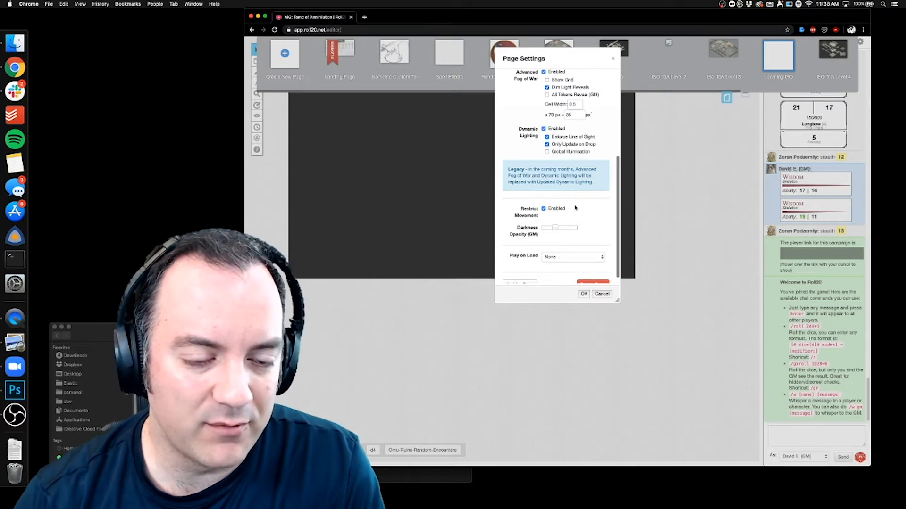
pyautogui.scroll(-3)
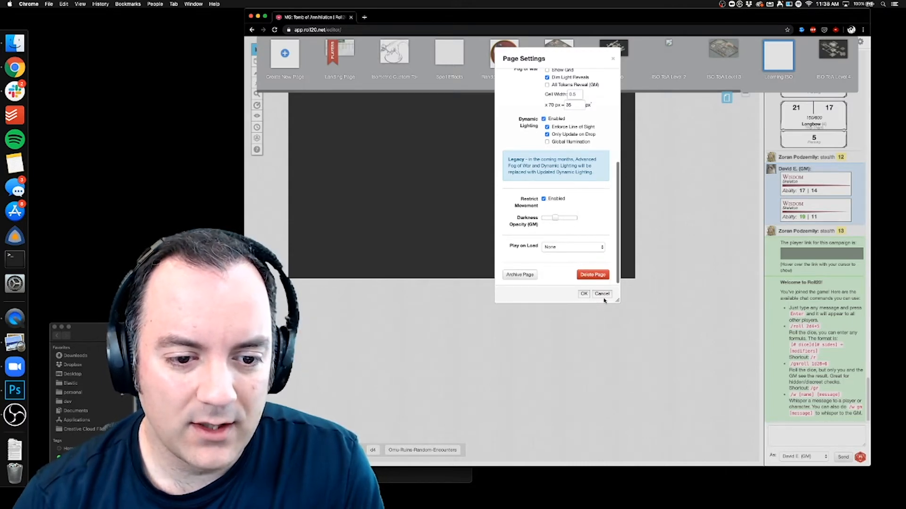
pyautogui.click(584, 293)
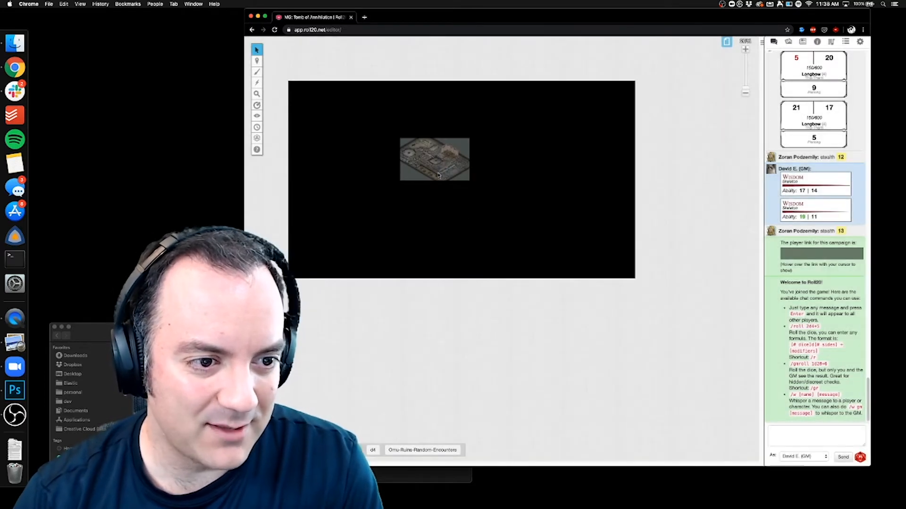
# - Check the map image's options menu and dismiss it before reading the source file's 4365 × 2670 size
pyautogui.rightClick(434, 161)
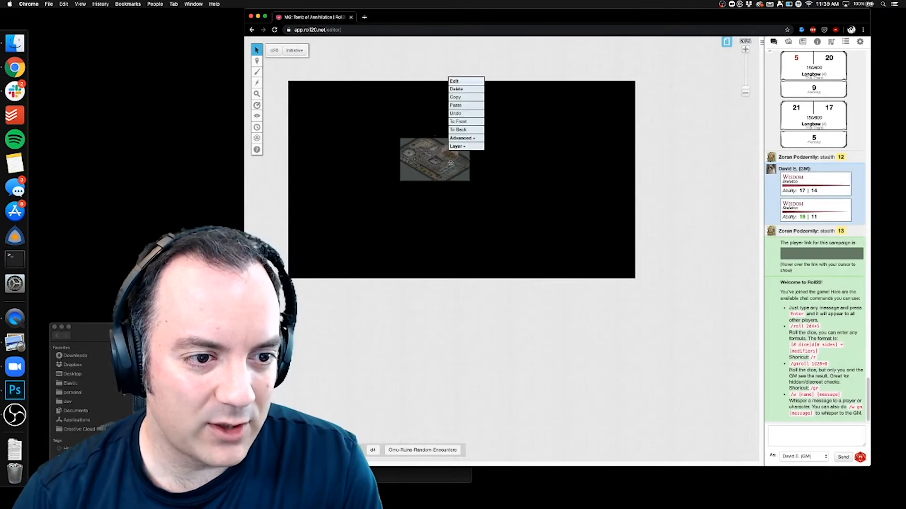
pyautogui.click(516, 144)
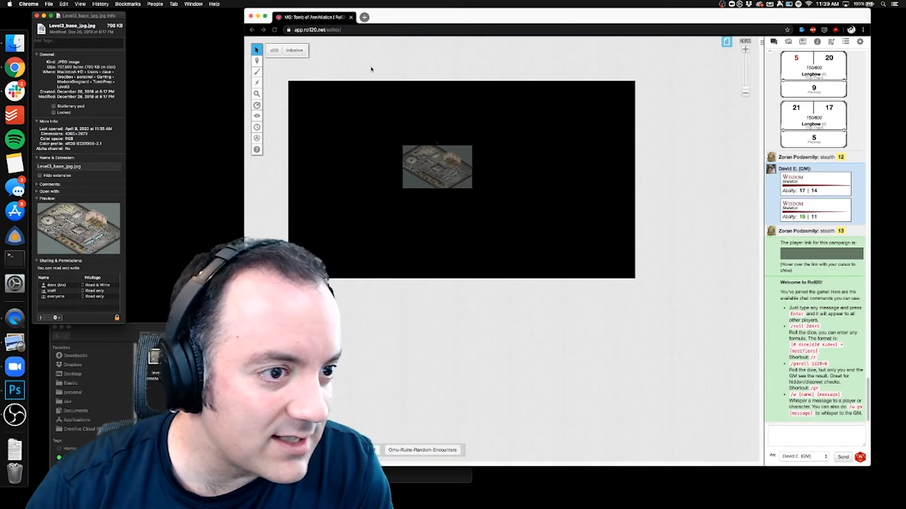
# - Set the map image's dimensions to 4365 × 2670 pixels via Advanced > Set Dimensions
pyautogui.rightClick(437, 166)
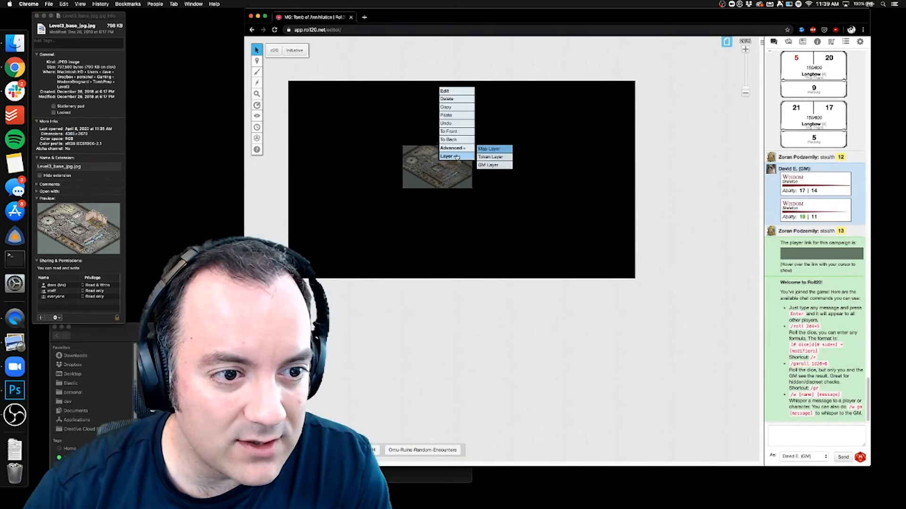
pyautogui.click(453, 148)
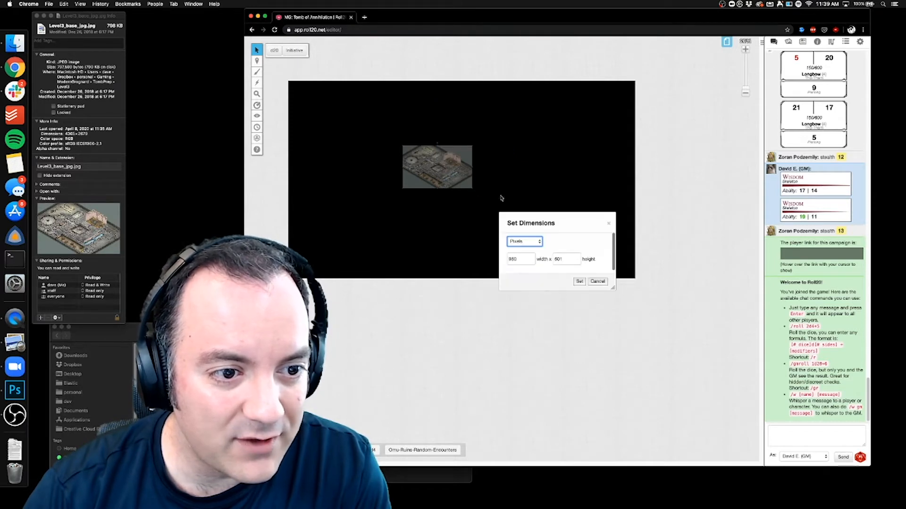
pyautogui.click(519, 259)
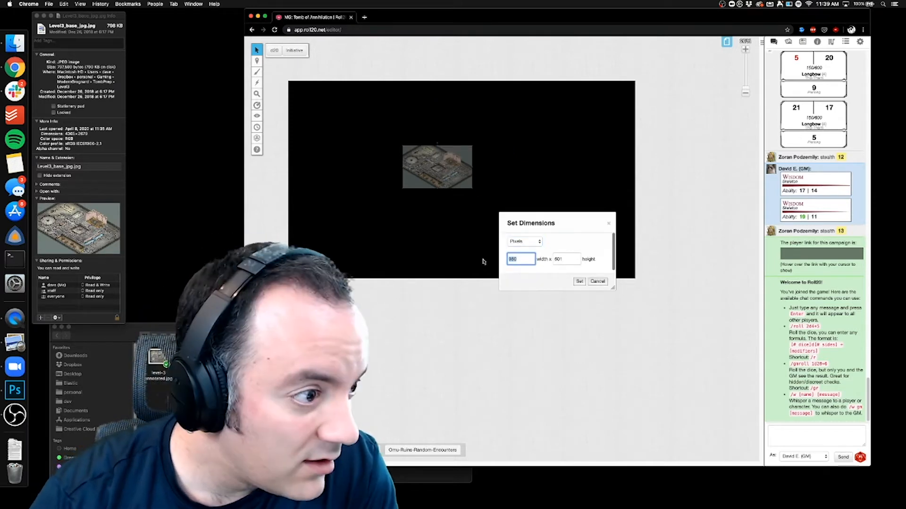
pyautogui.write('4365')
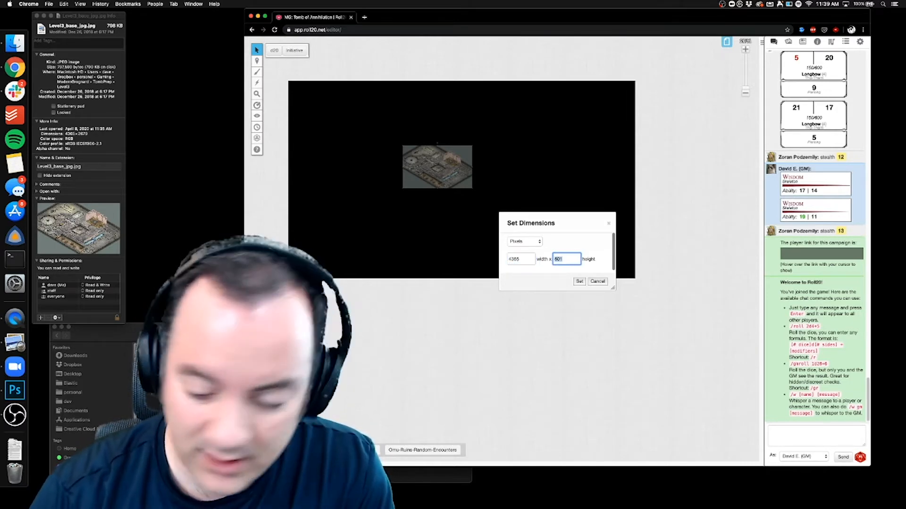
pyautogui.write('26')
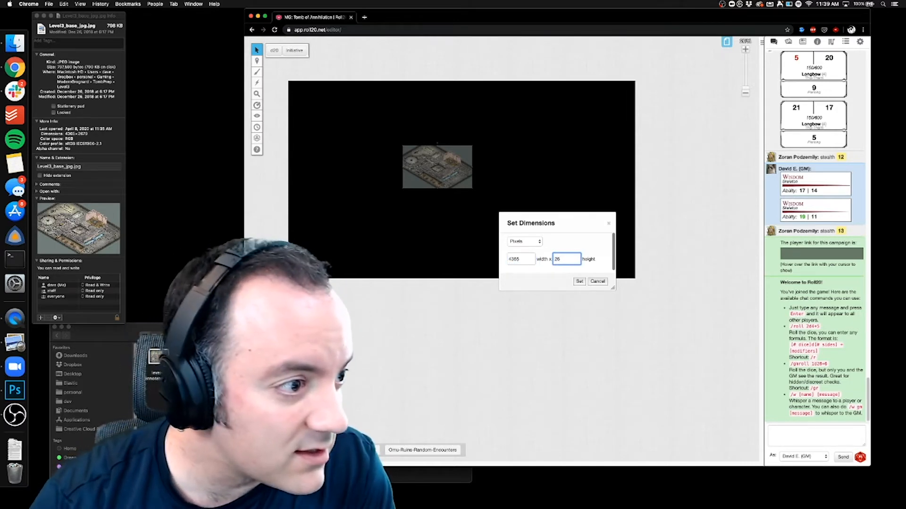
pyautogui.write('2679')
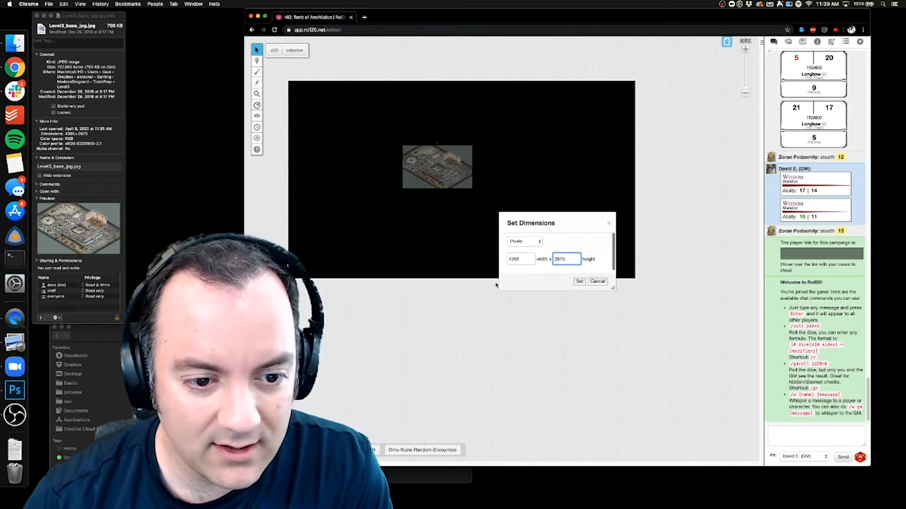
pyautogui.click(578, 281)
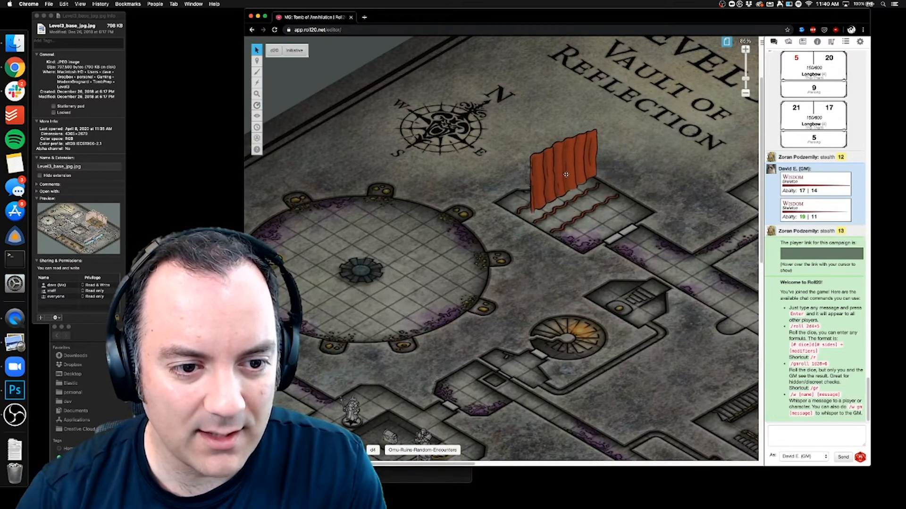
# - Drag the red curtain graphic into place at the stair landing
pyautogui.moveTo(563, 174); pyautogui.dragTo(549, 161)
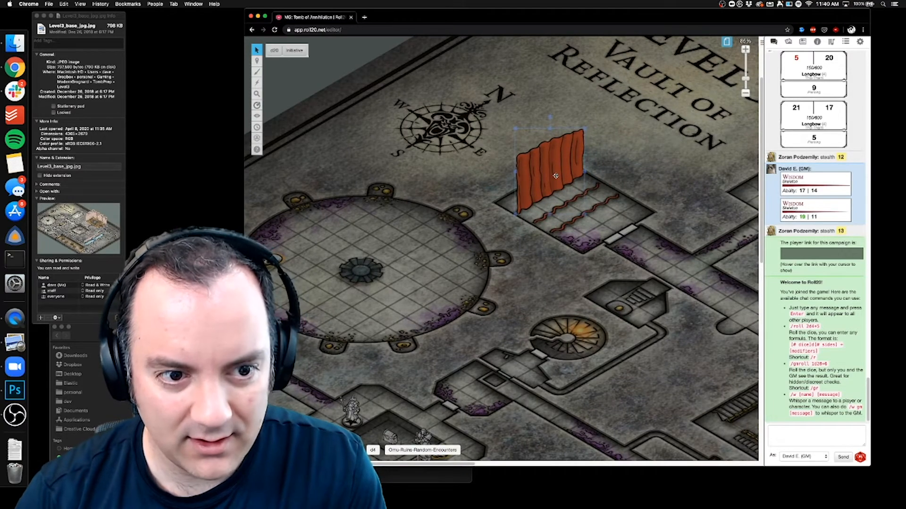
pyautogui.moveTo(552, 174); pyautogui.dragTo(566, 179)
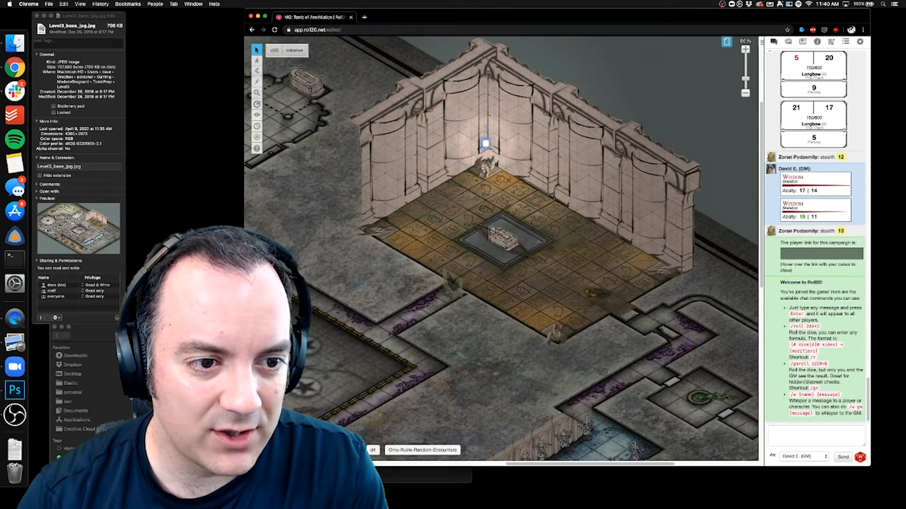
# - Review the torch token's light settings: emits 40 ft of light dimming from 5 ft, visible to all
pyautogui.doubleClick(485, 144)
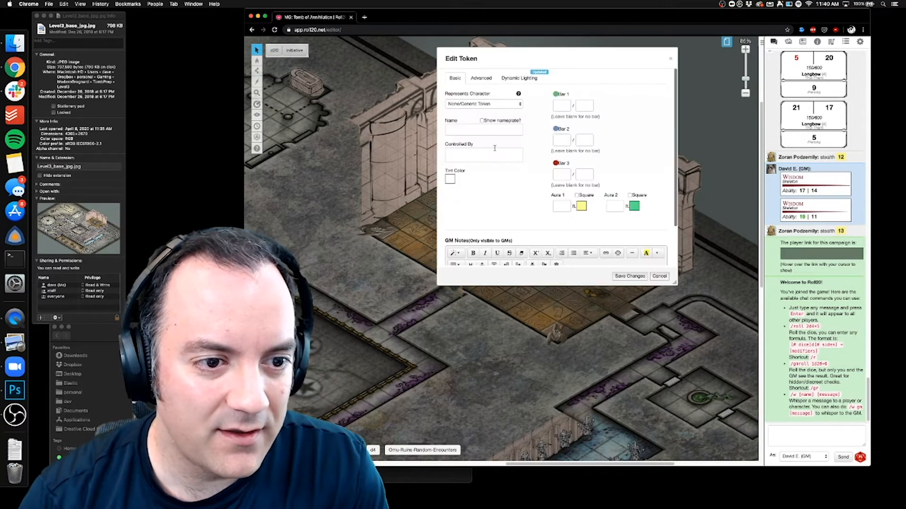
pyautogui.click(518, 78)
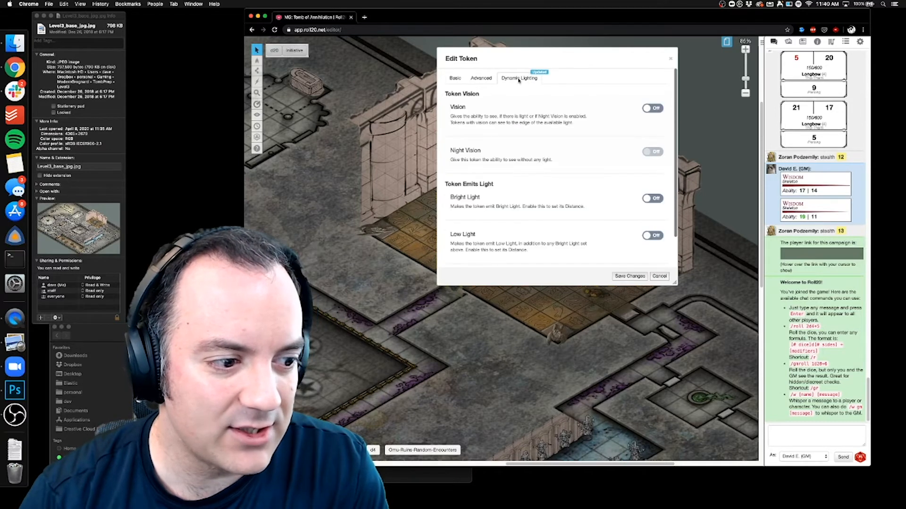
pyautogui.click(481, 77)
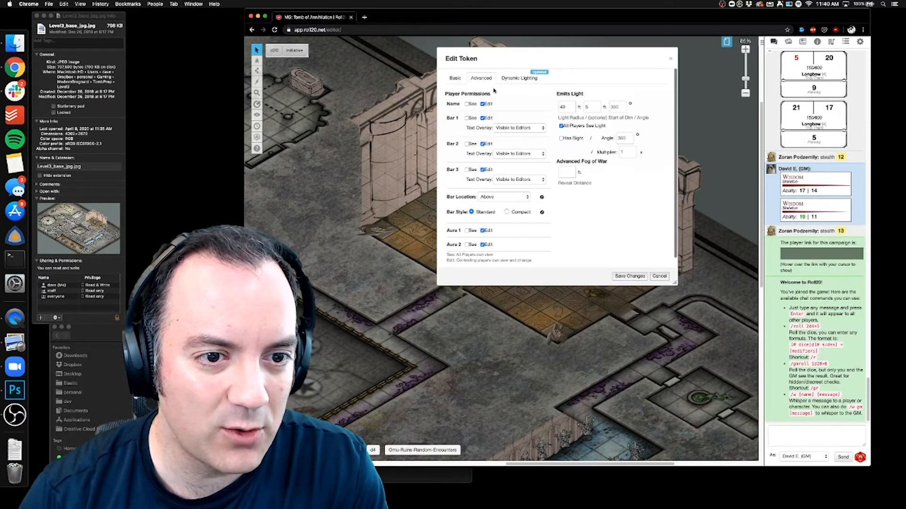
pyautogui.click(565, 106)
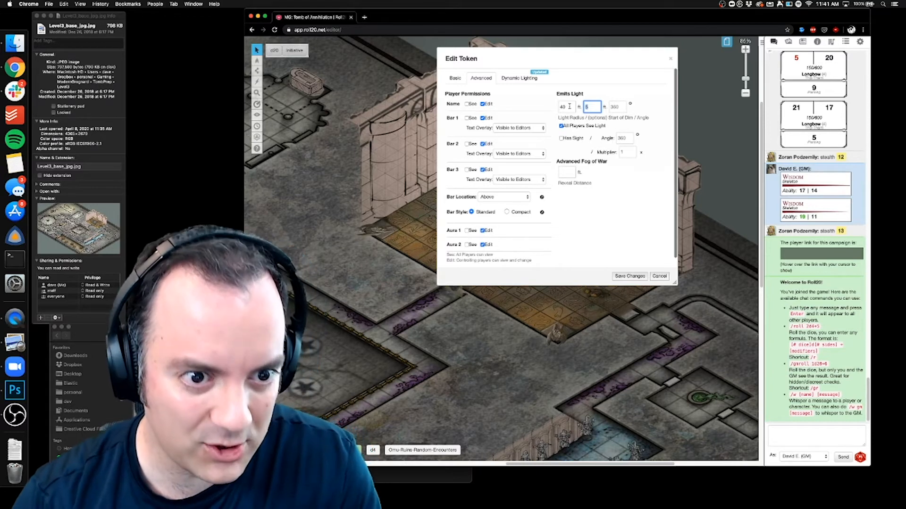
pyautogui.moveTo(568, 126)
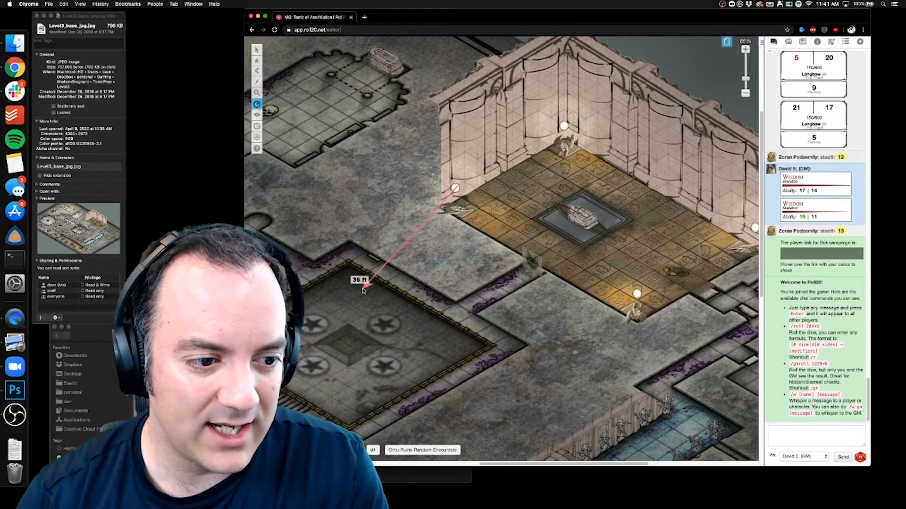
# - Measure how far a placed torch's light reaches with the Ruler tool
pyautogui.moveTo(362, 286); pyautogui.dragTo(329, 322)
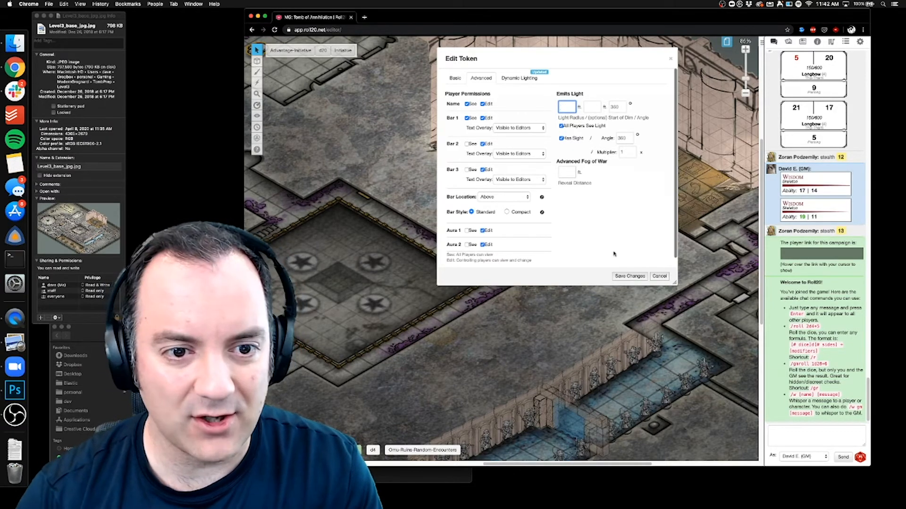
# - Enable sight on the test character token and clear its own light radius
pyautogui.click(660, 277)
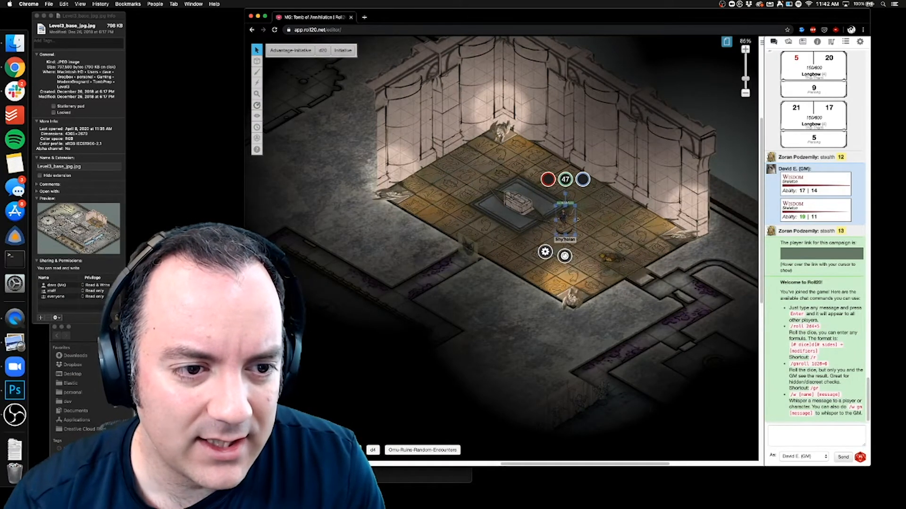
pyautogui.moveTo(583, 193)
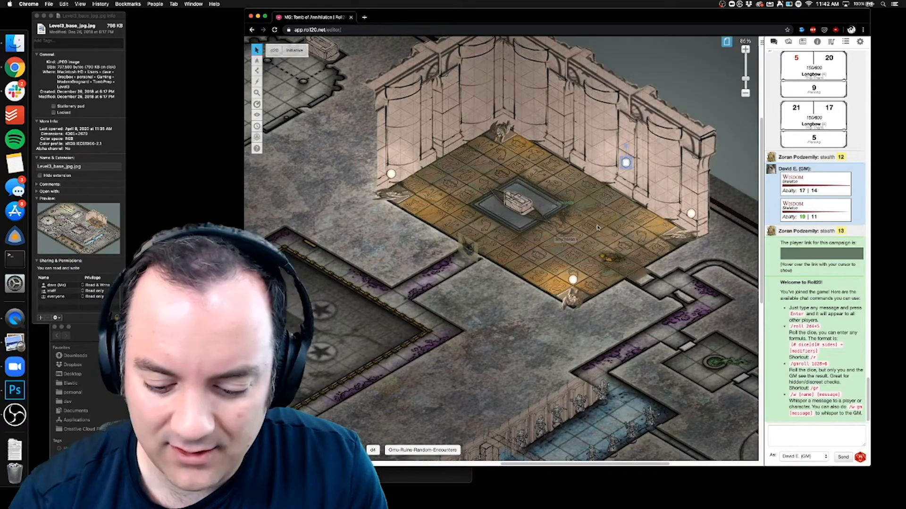
# - Deselect the token to view the vault room lit by its wall torches
pyautogui.click(565, 217)
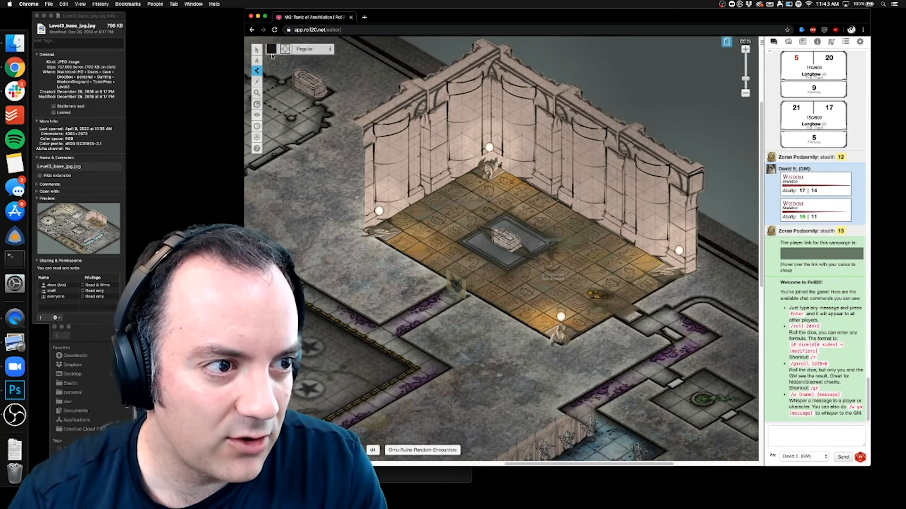
# - Choose yellow as the dynamic lighting wall colour
pyautogui.click(271, 48)
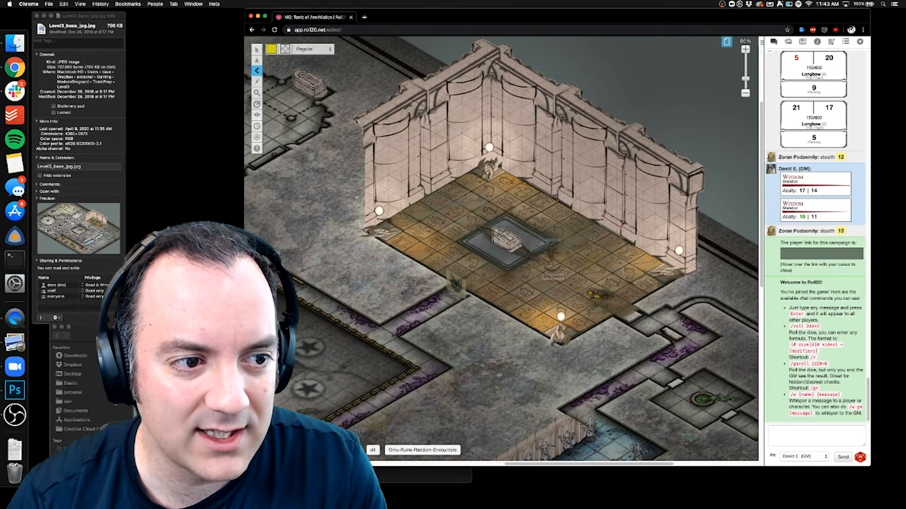
# - Trace yellow lighting walls along the back walls, right edge and lower room boundary
pyautogui.moveTo(356, 119); pyautogui.dragTo(488, 43)
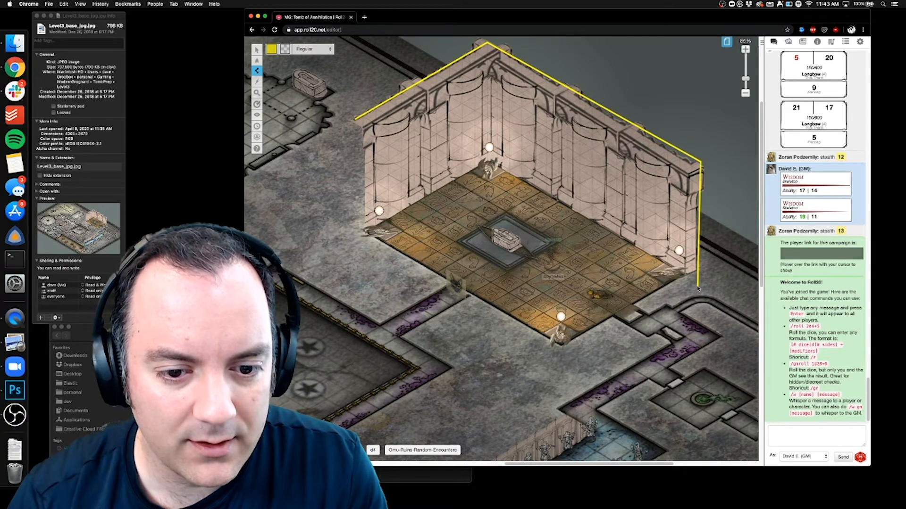
pyautogui.moveTo(696, 289); pyautogui.dragTo(642, 306)
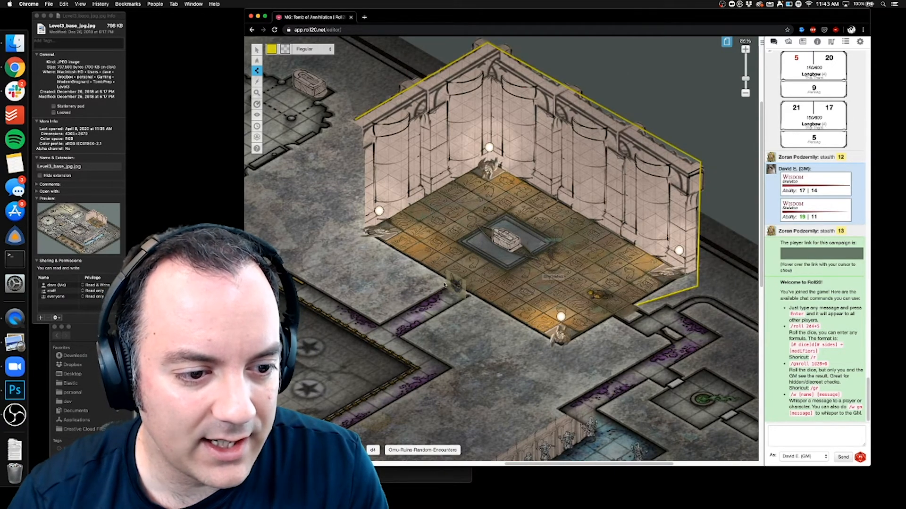
pyautogui.moveTo(343, 257); pyautogui.dragTo(445, 283)
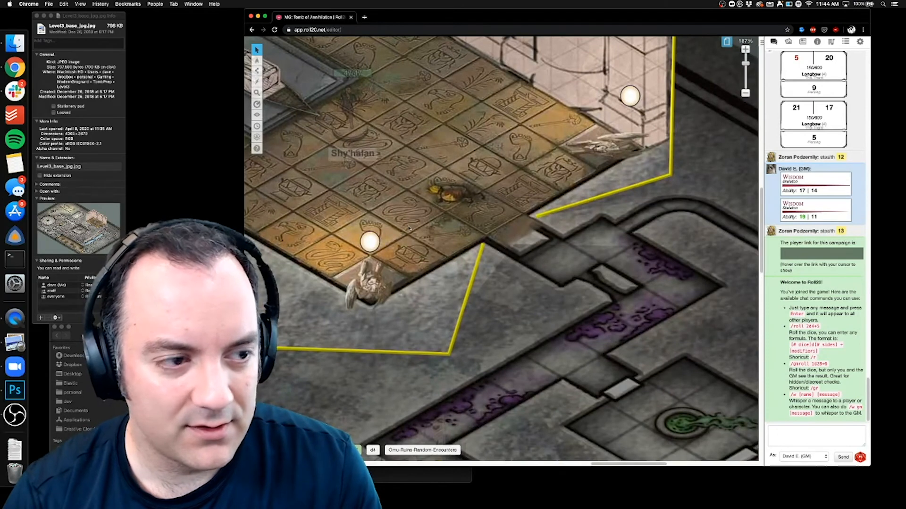
# - Switch the drawing colour to cyan and draw a short door line across the corridor gap
pyautogui.click(257, 70)
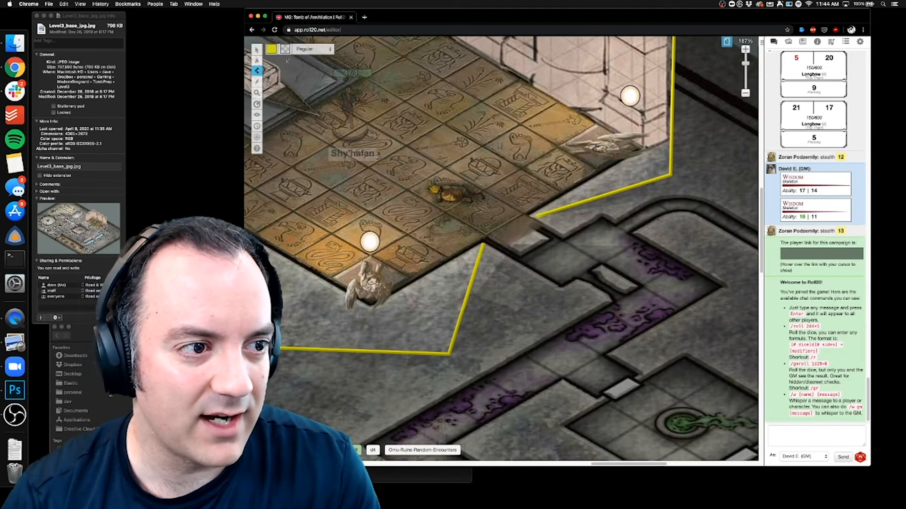
pyautogui.click(270, 48)
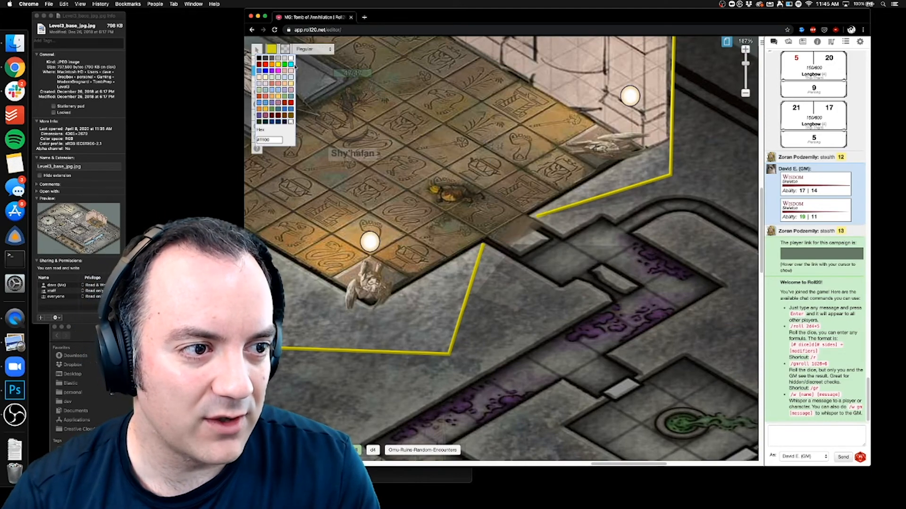
pyautogui.click(270, 49)
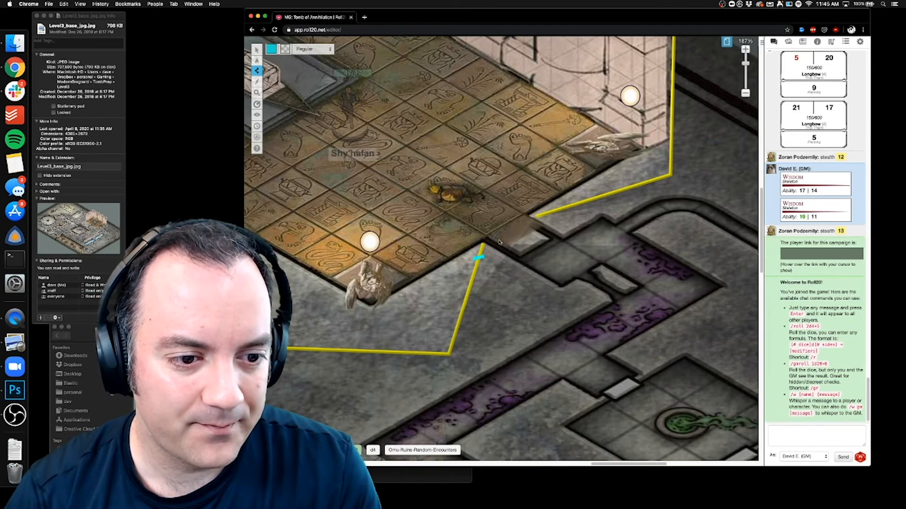
pyautogui.moveTo(480, 257); pyautogui.dragTo(531, 231)
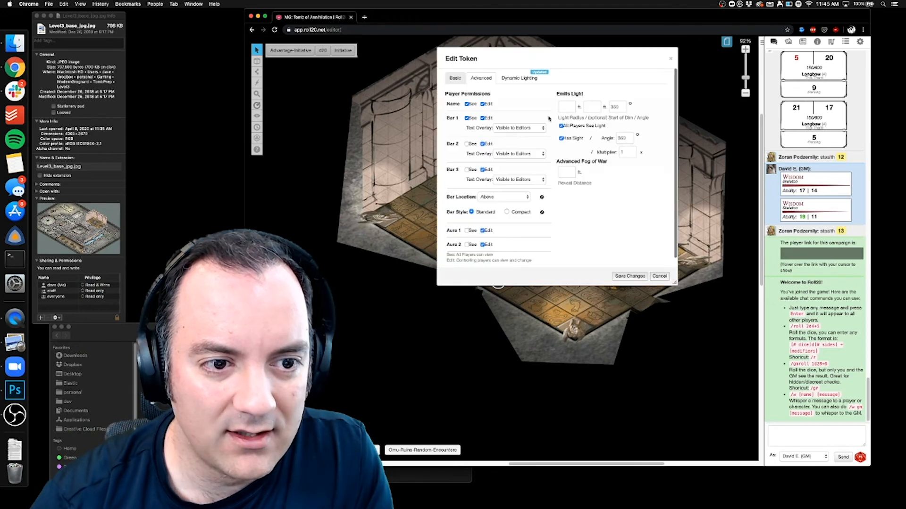
# - Set the token's Emits Light radius and dim-light start distance, then save
pyautogui.click(567, 107)
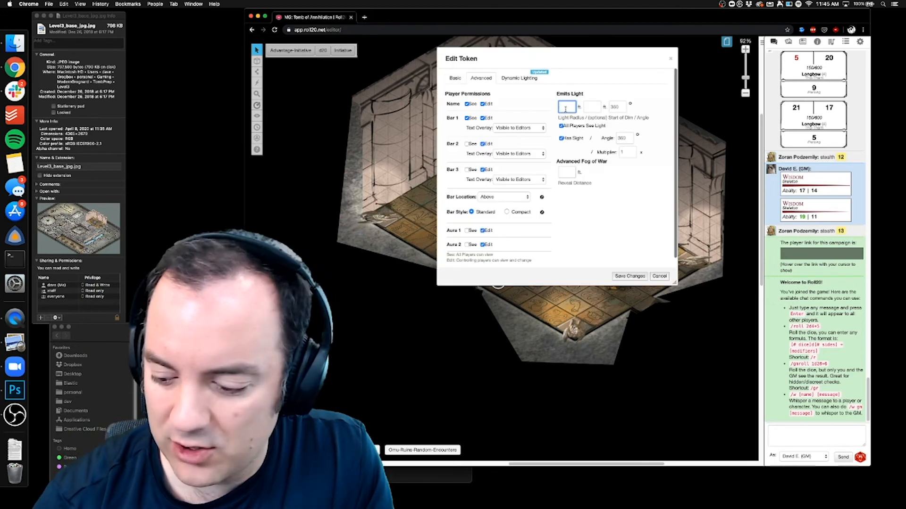
pyautogui.write('40')
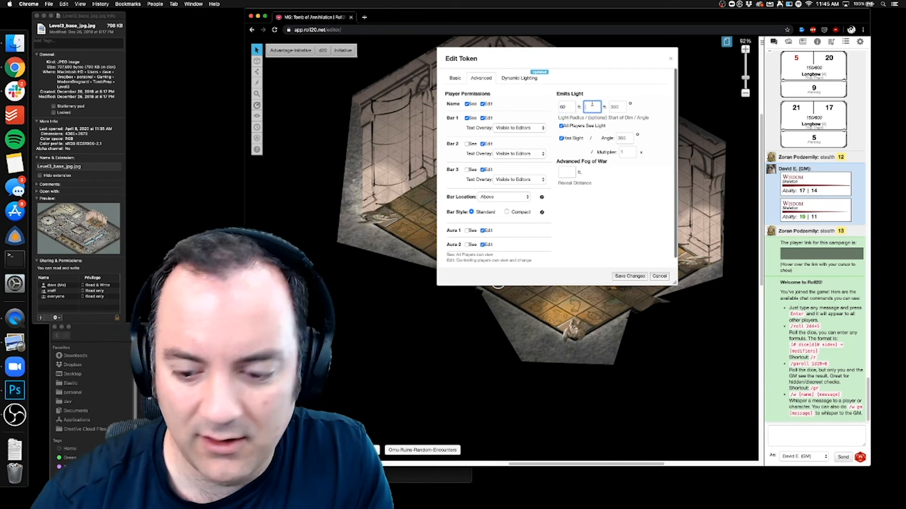
pyautogui.click(629, 276)
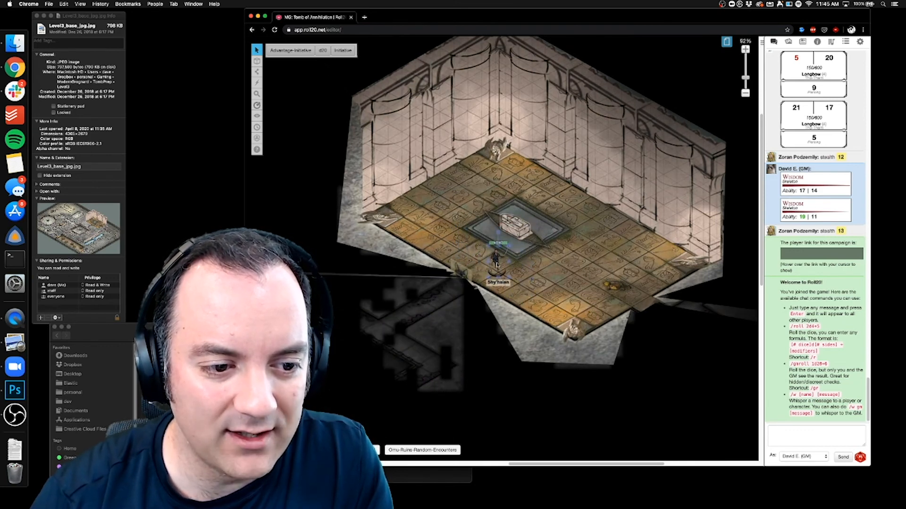
# - Reset the fog of war so the whole map is hidden again
pyautogui.click(493, 243)
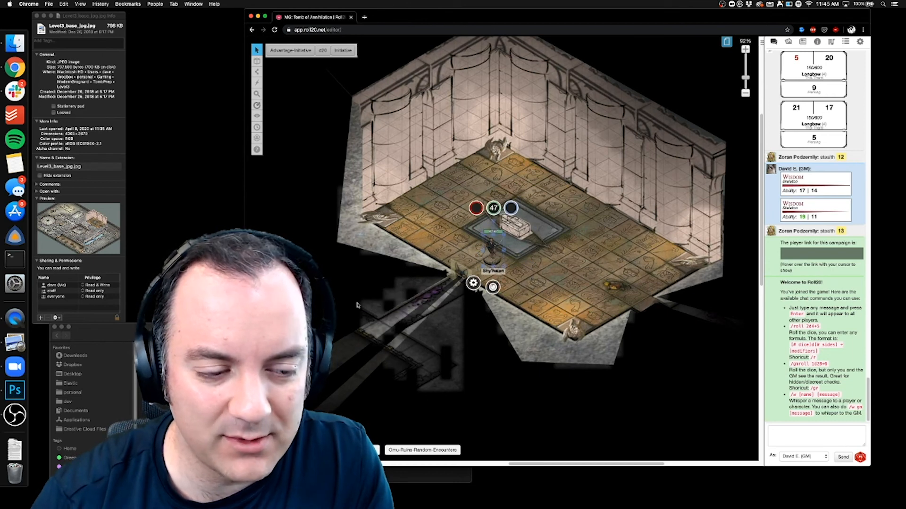
pyautogui.click(257, 105)
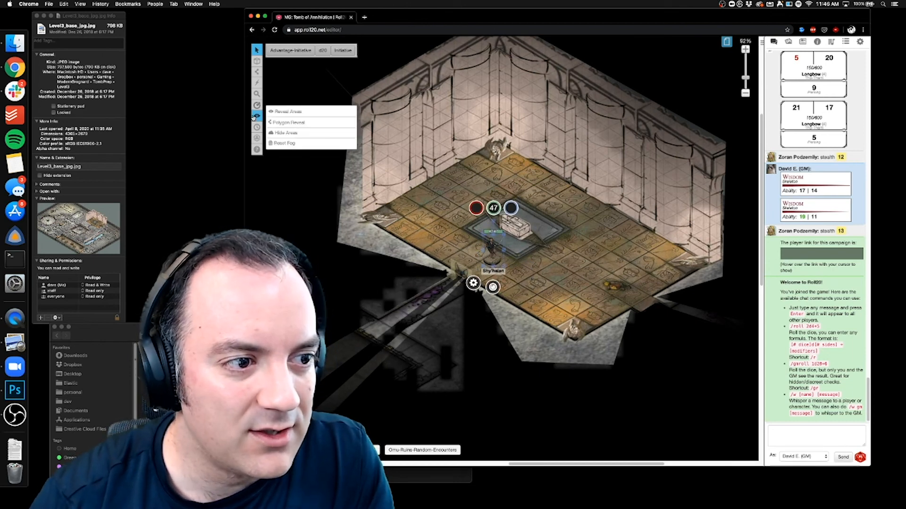
pyautogui.click(284, 143)
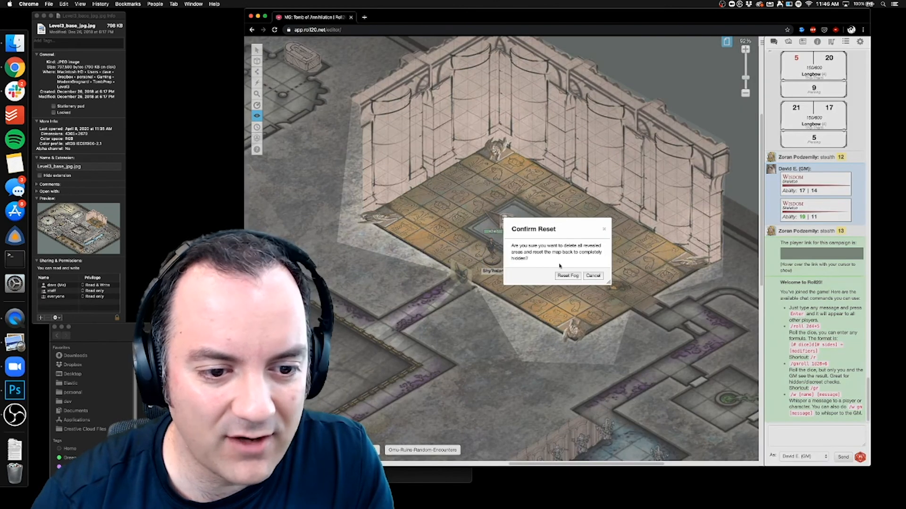
pyautogui.click(567, 276)
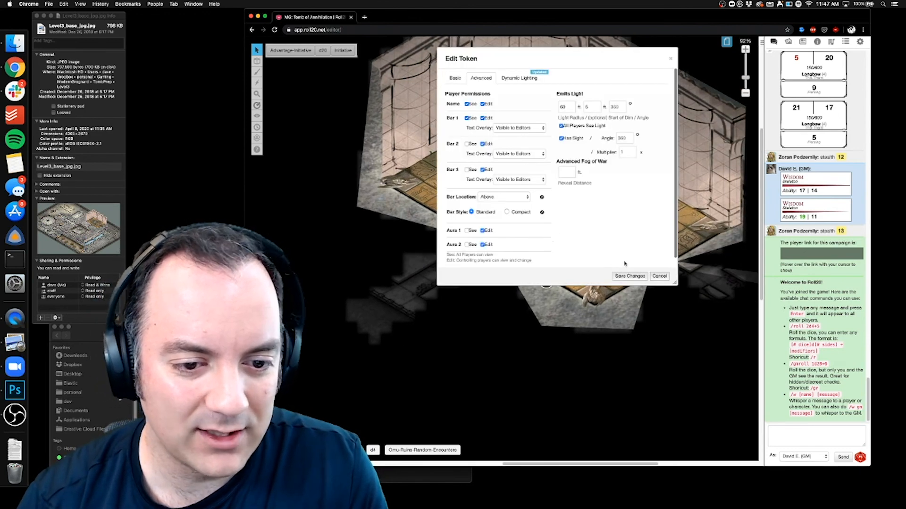
# - Save the token's light settings so its light reveals the vault floor
pyautogui.click(629, 276)
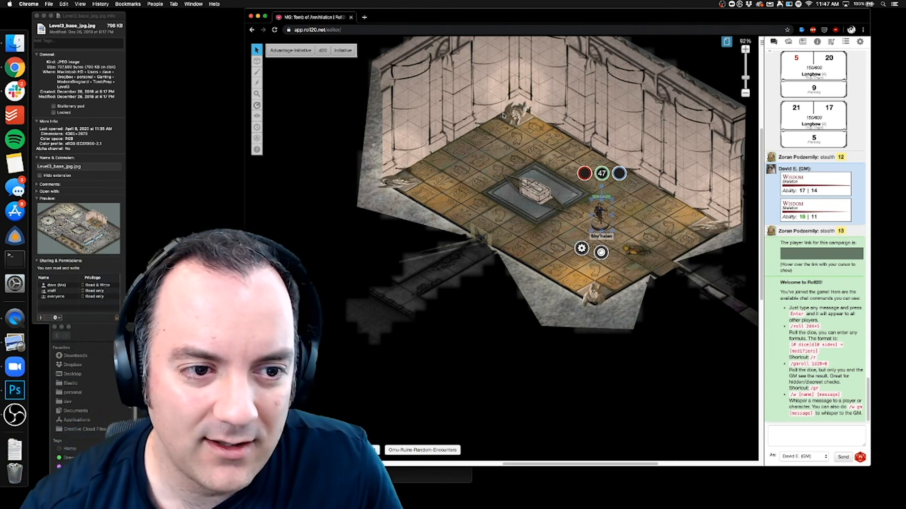
pyautogui.moveTo(561, 247)
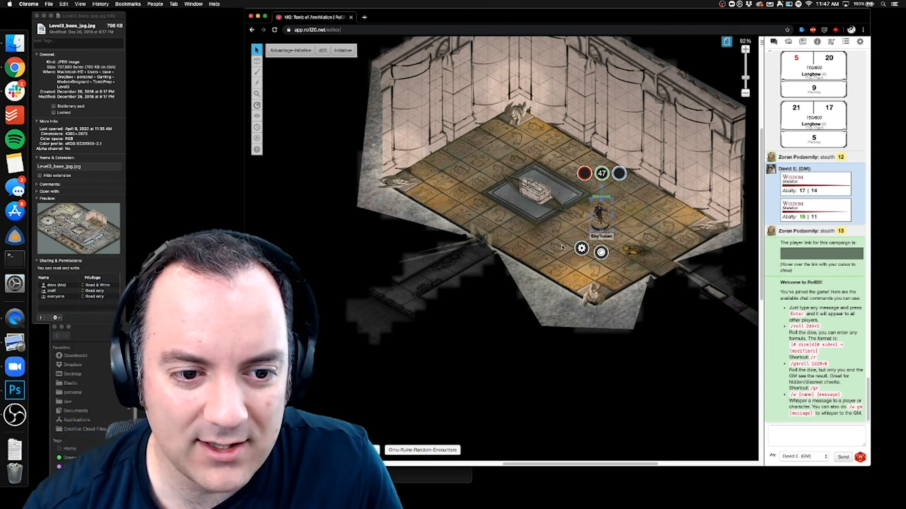